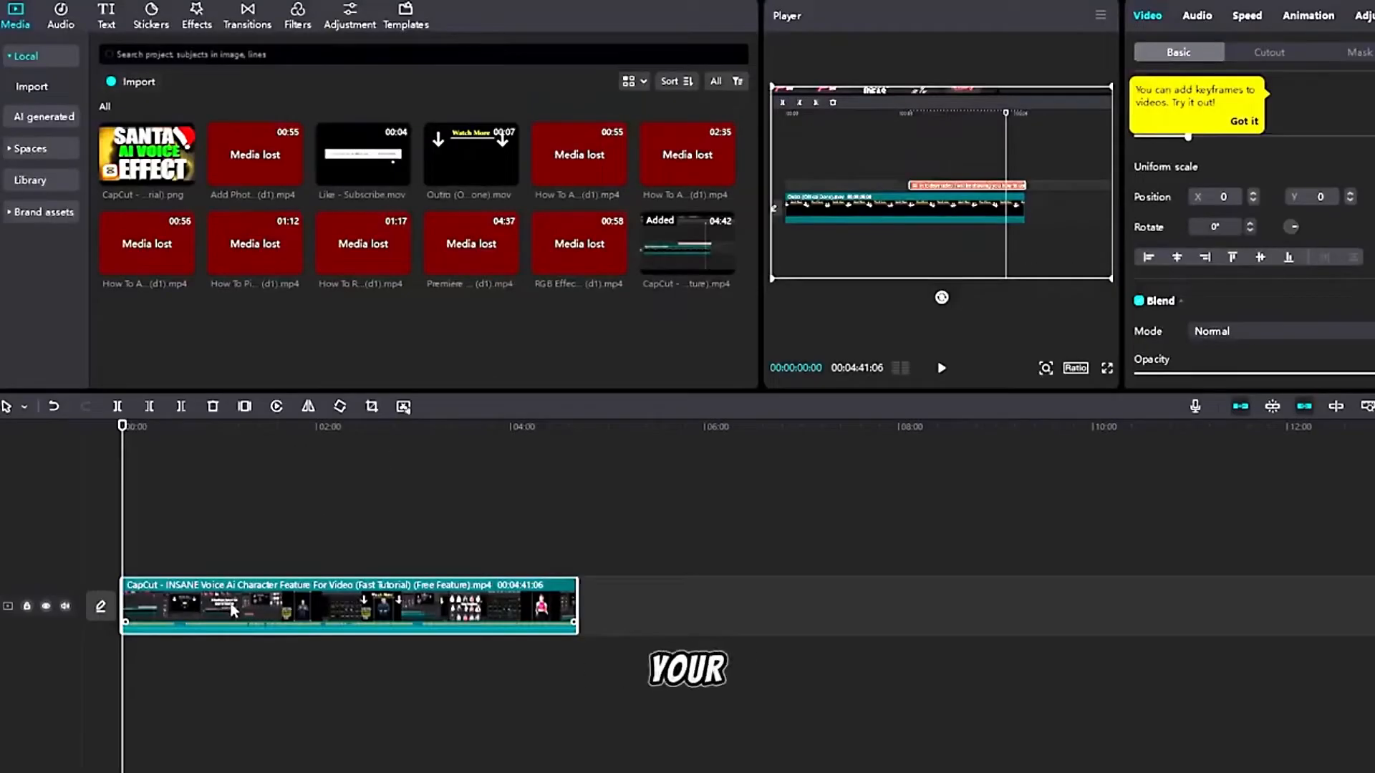
- Start transcript-based editing on the timeline clip, detecting 7 pauses and 3 hesitations
right_click(232, 610)
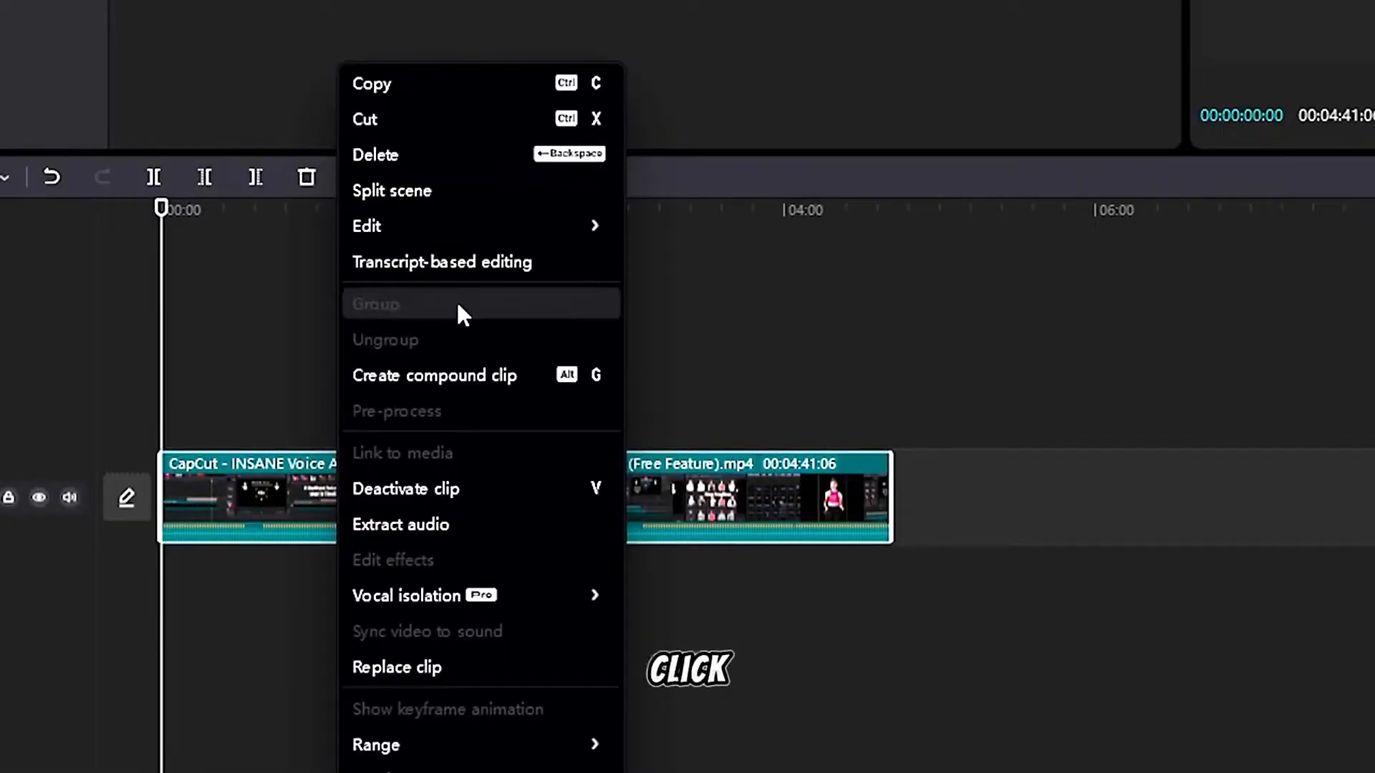
click(441, 261)
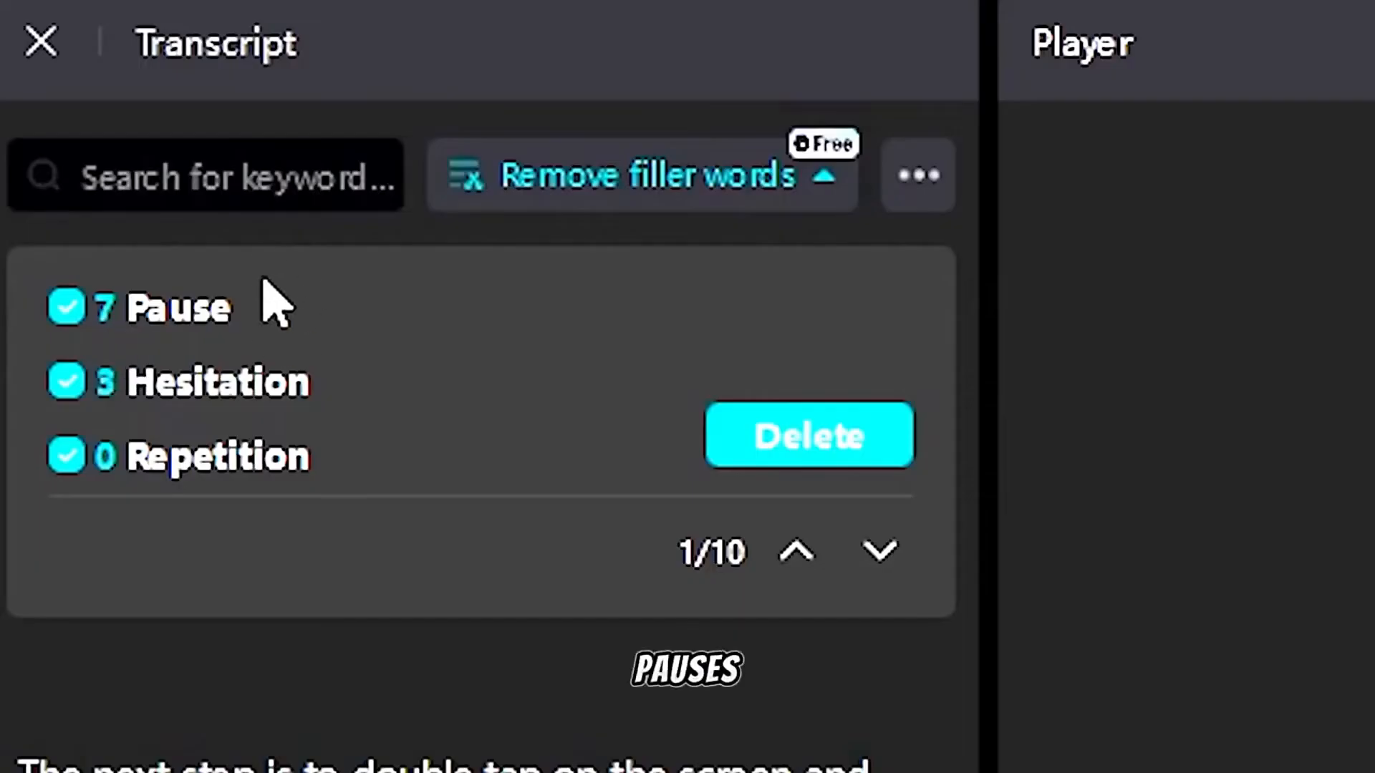
mouse_move(329, 561)
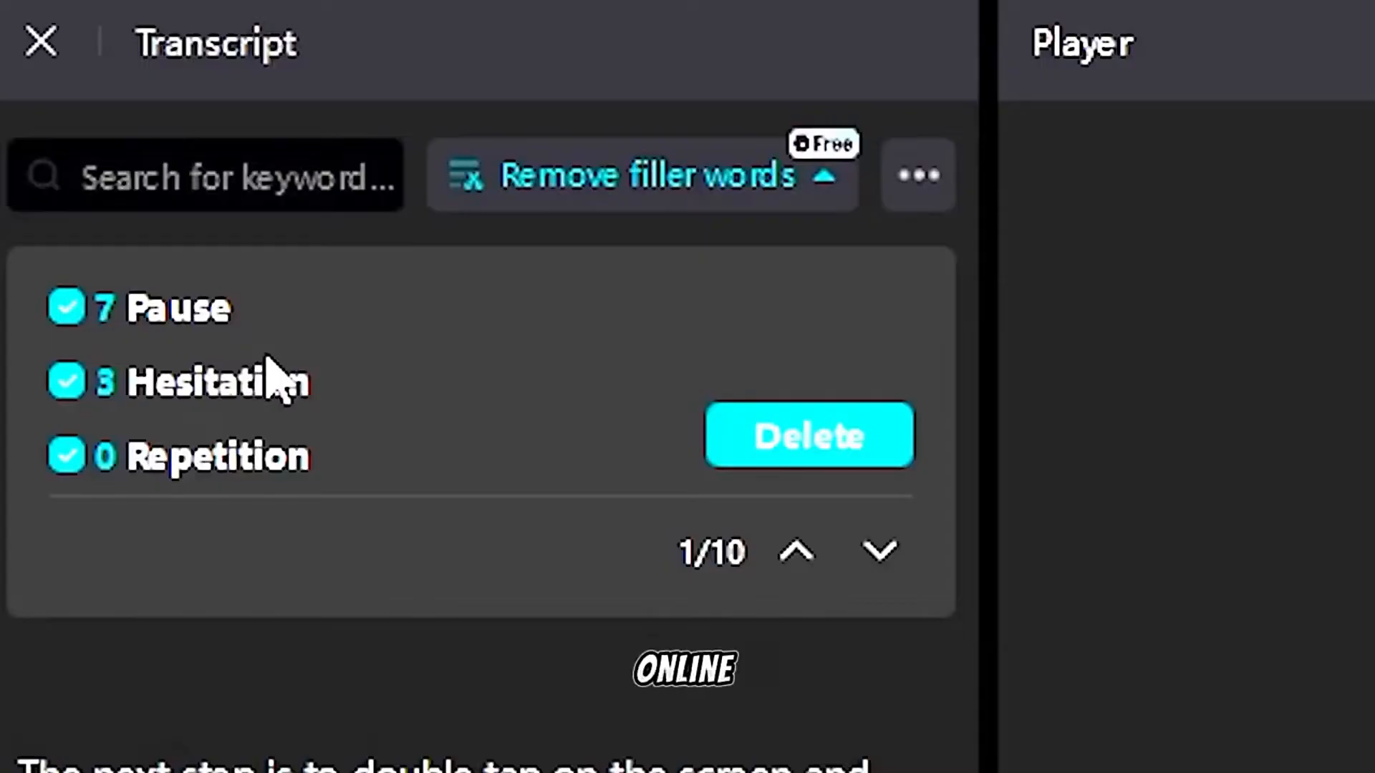
mouse_move(409, 330)
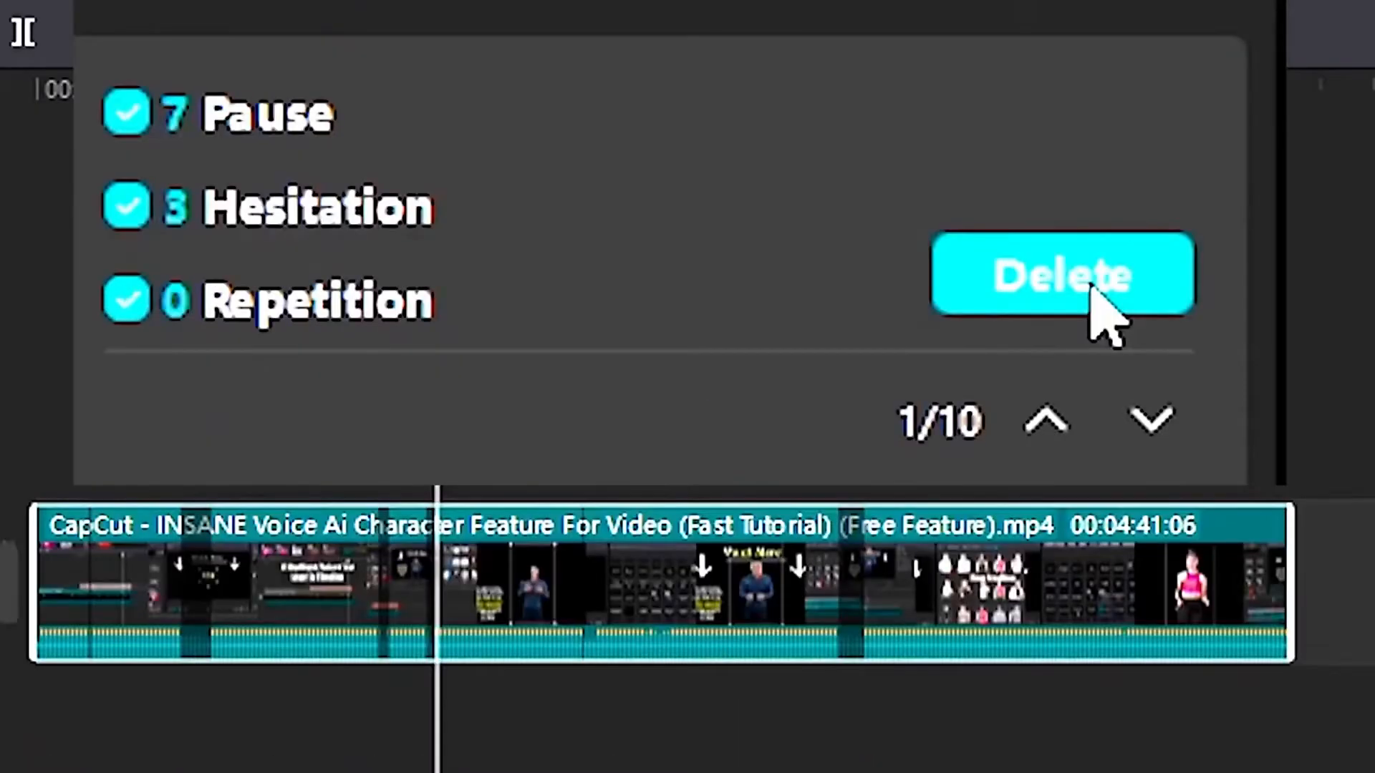
- Delete the 10 detected filler words, splitting the clip into several segments
click(1061, 275)
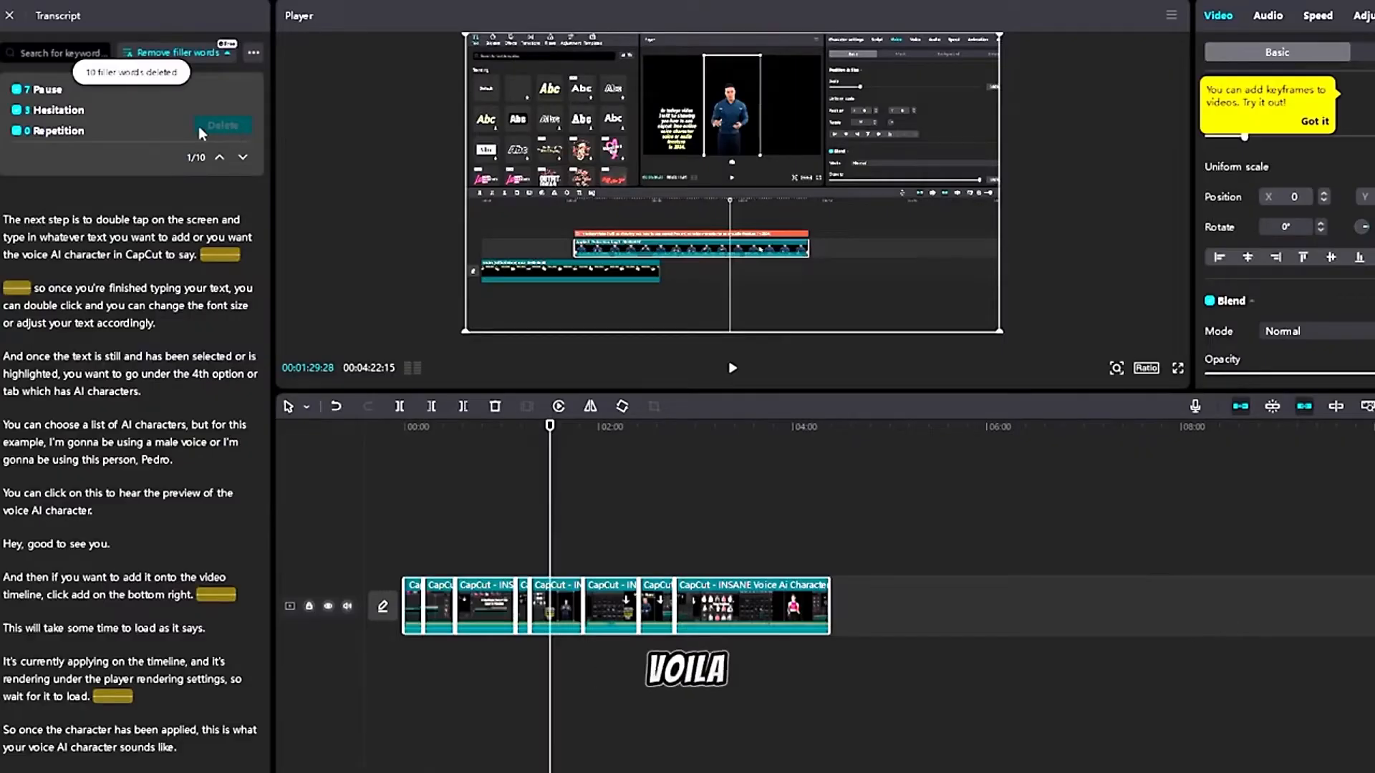